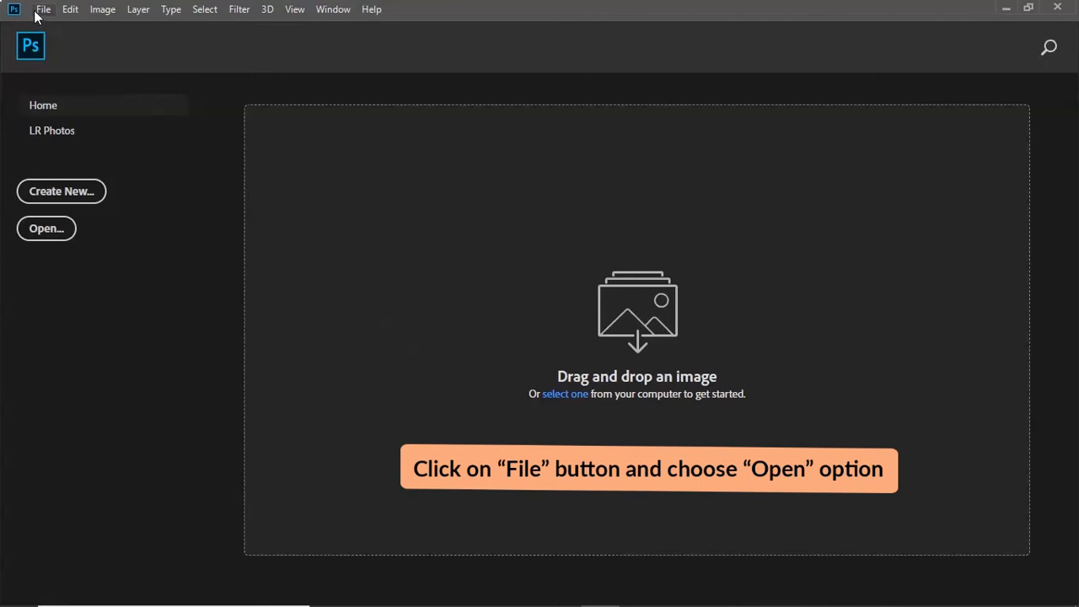
# Open image01.heic from the HEIC FILES folder in Photoshop via File > Open
pyautogui.click(43, 9)
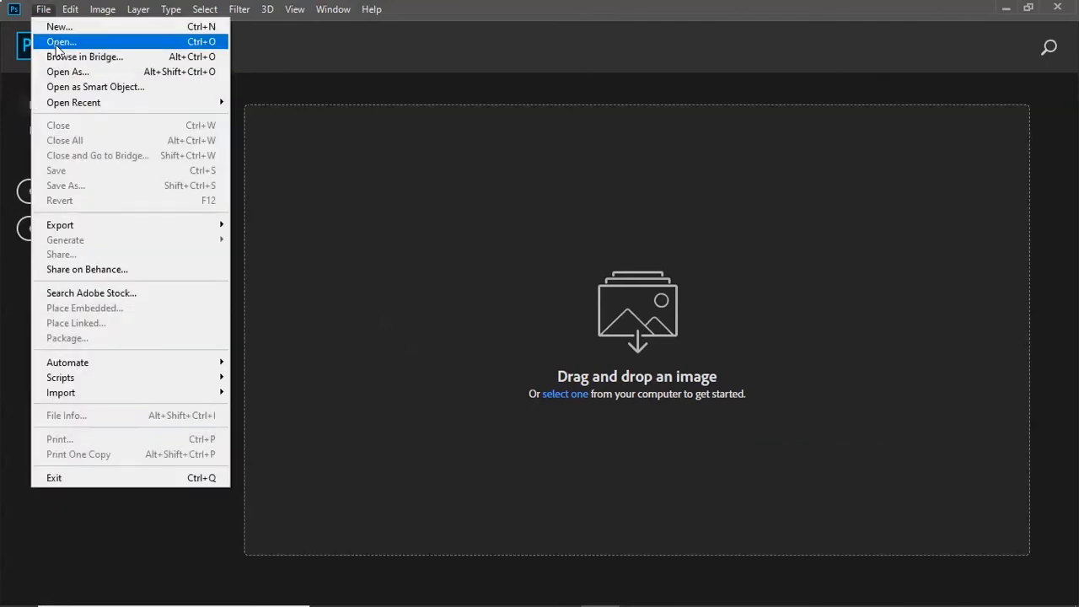
pyautogui.click(61, 41)
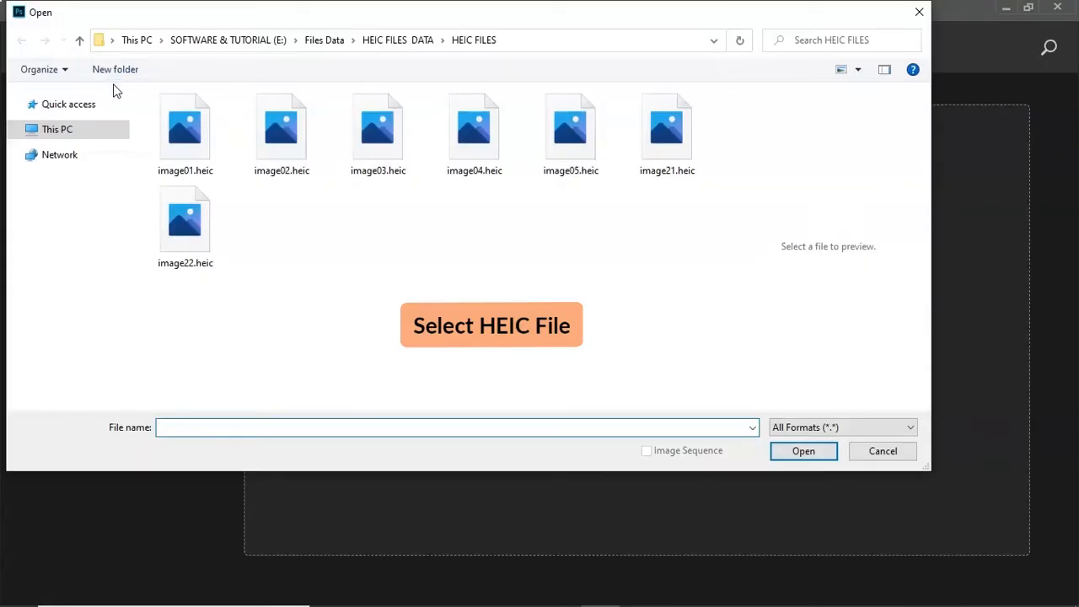
pyautogui.click(184, 126)
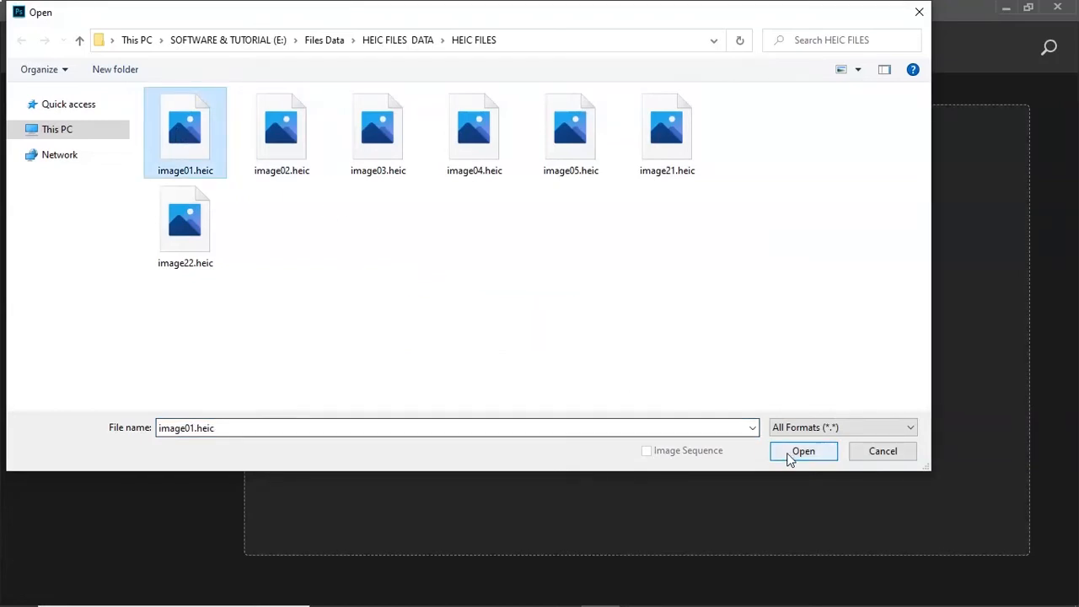
pyautogui.click(802, 451)
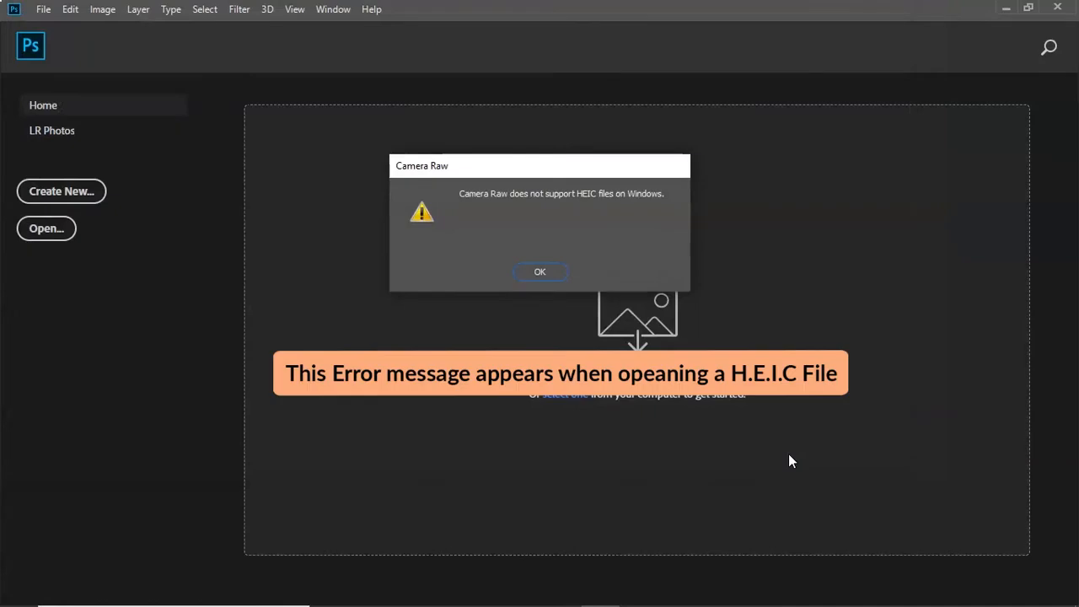
# Dismiss the Camera Raw HEIC warning and the wrong-kind-of-document error
pyautogui.click(540, 271)
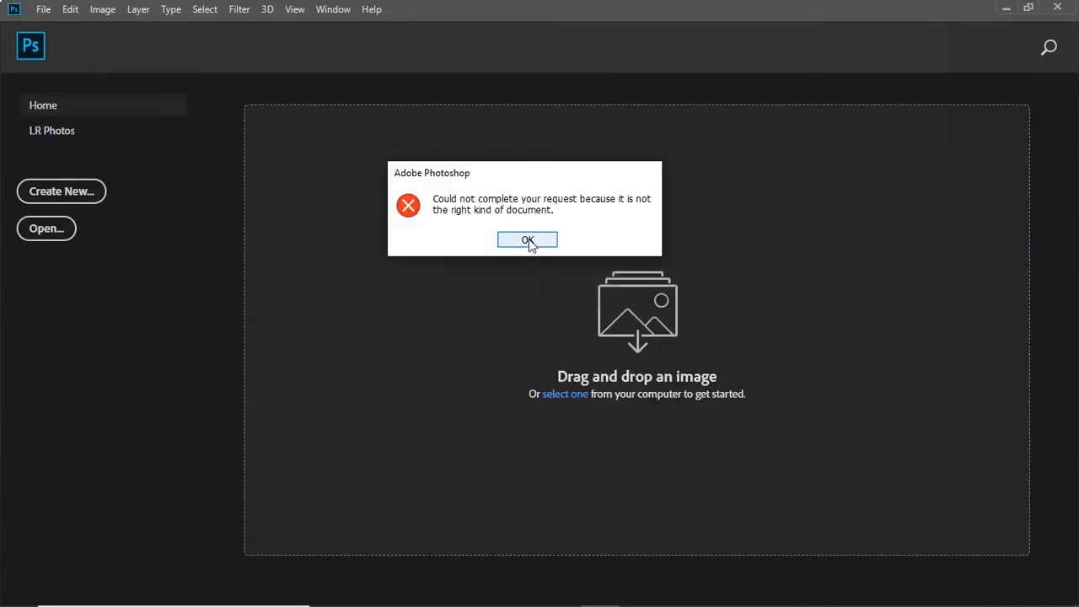
pyautogui.click(528, 239)
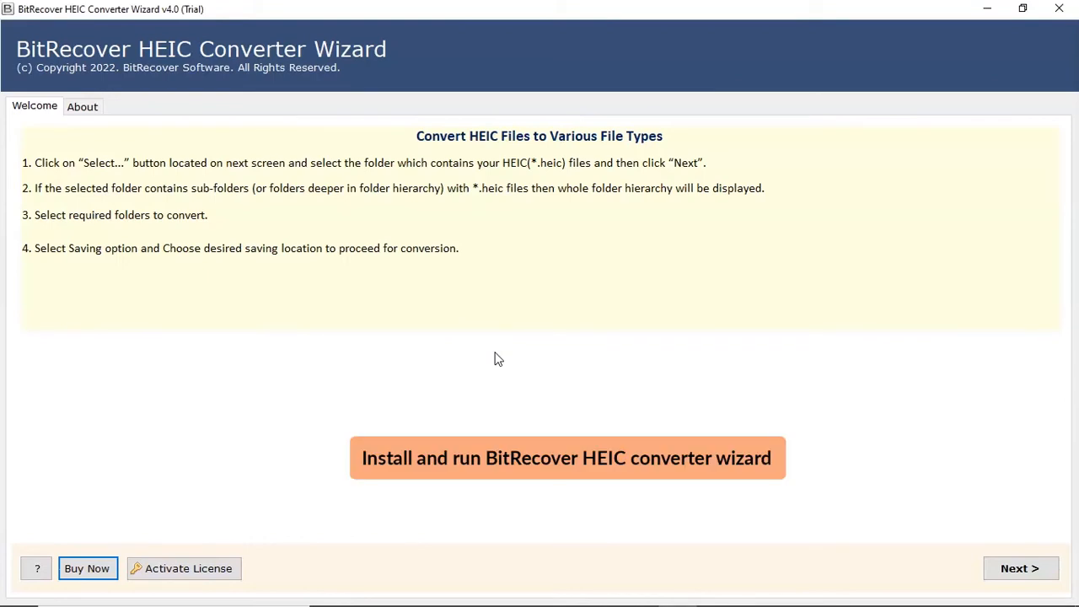
# Advance from the BitRecover welcome screen to the file selection page
pyautogui.click(567, 458)
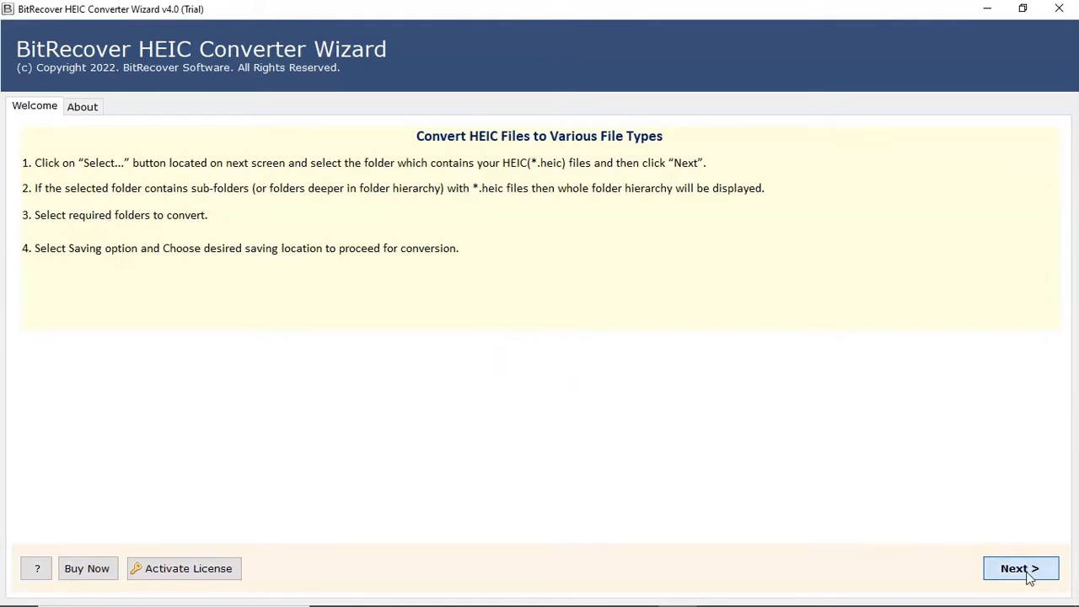
pyautogui.click(1020, 568)
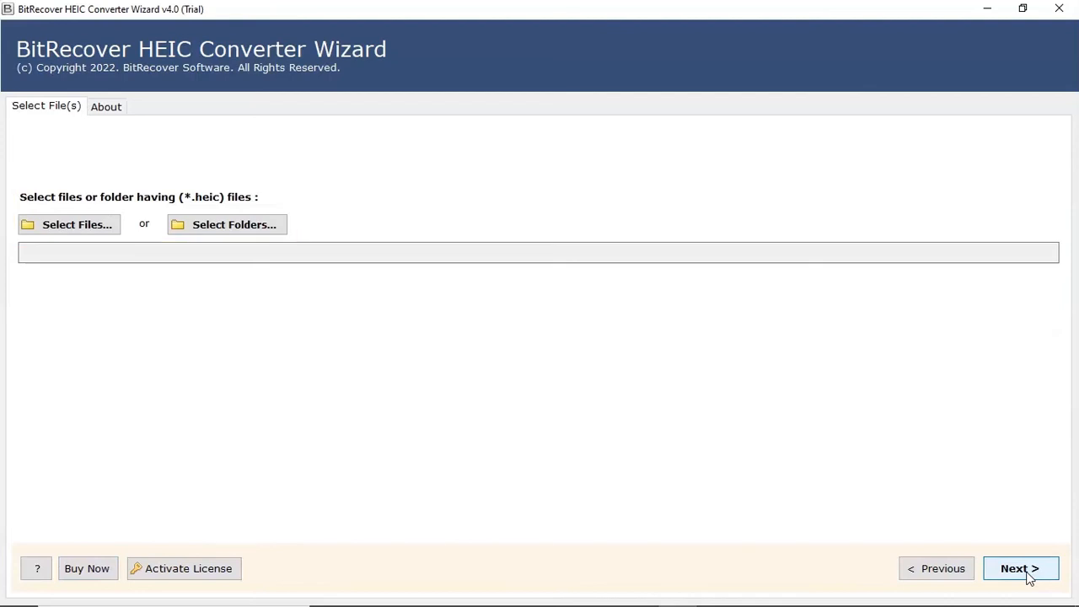
pyautogui.moveTo(156, 272)
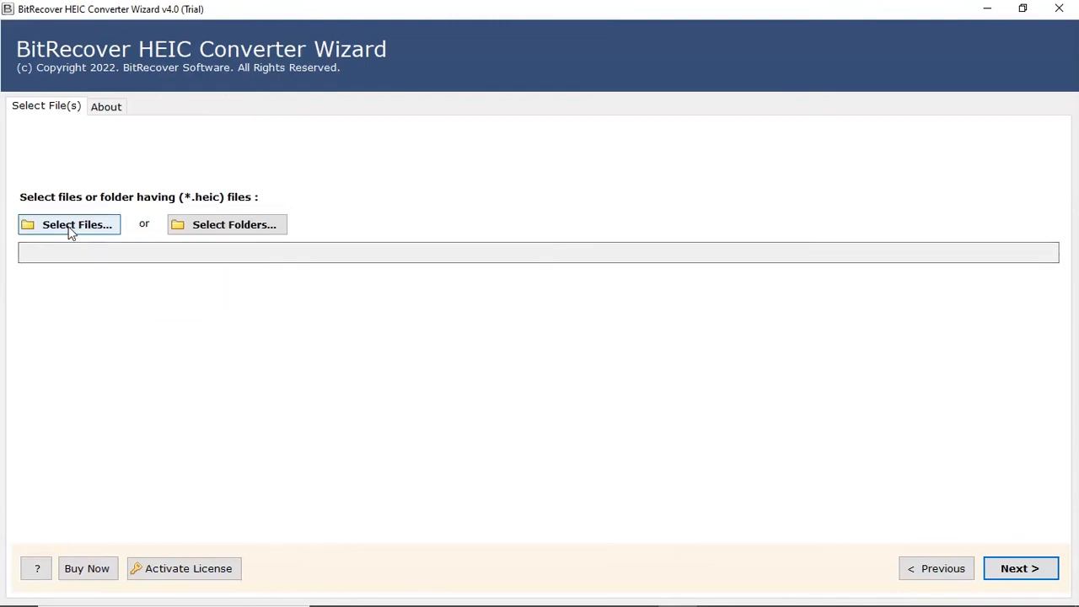
# Select image06, image07 and image08 .heic from HEIC FILES DATA as source files
pyautogui.click(69, 224)
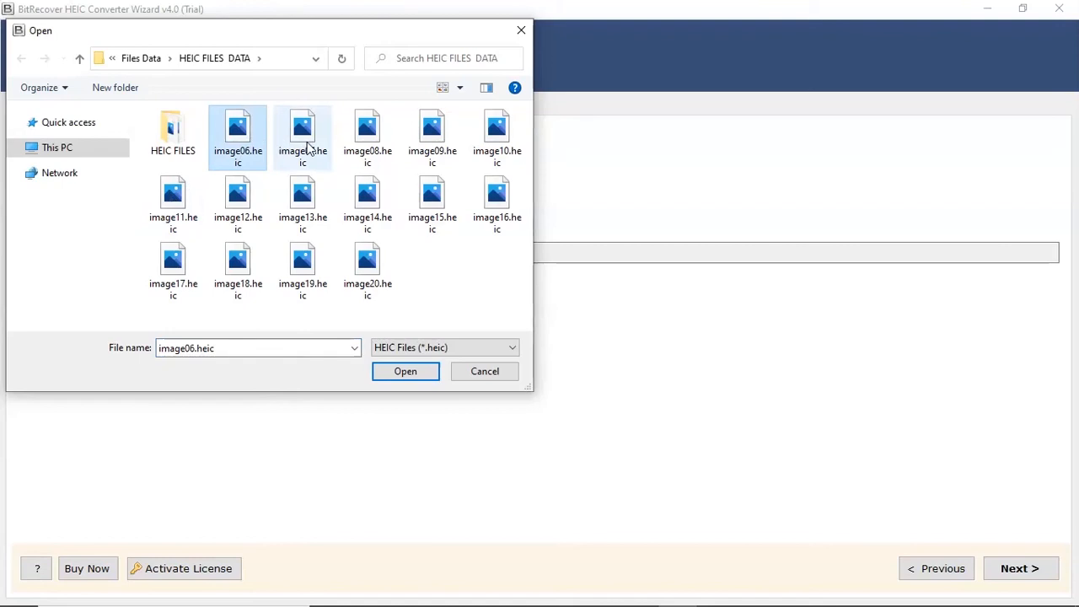
pyautogui.click(367, 135)
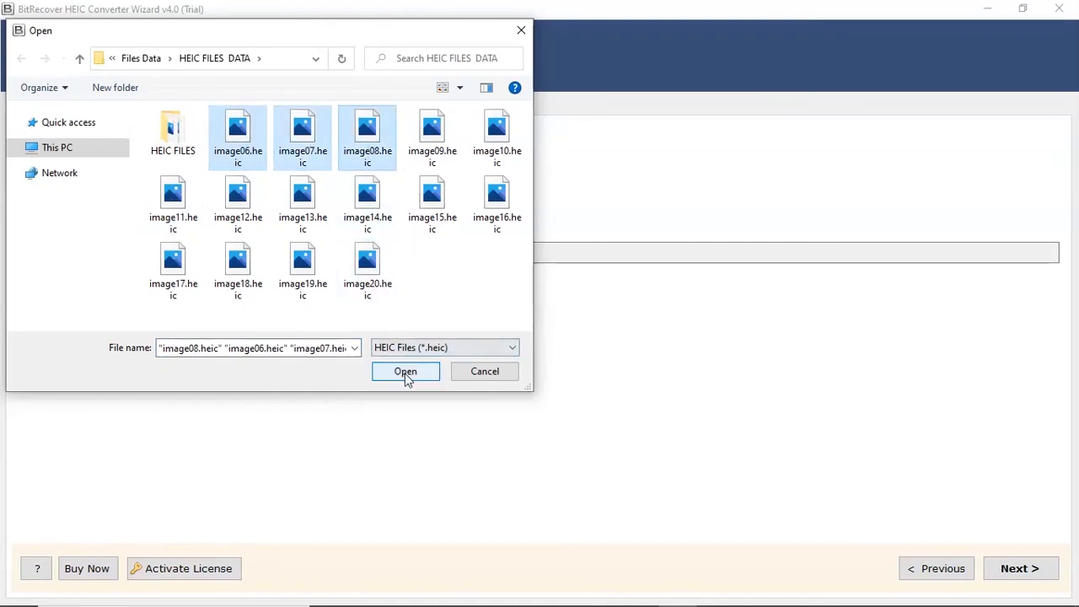
pyautogui.click(405, 370)
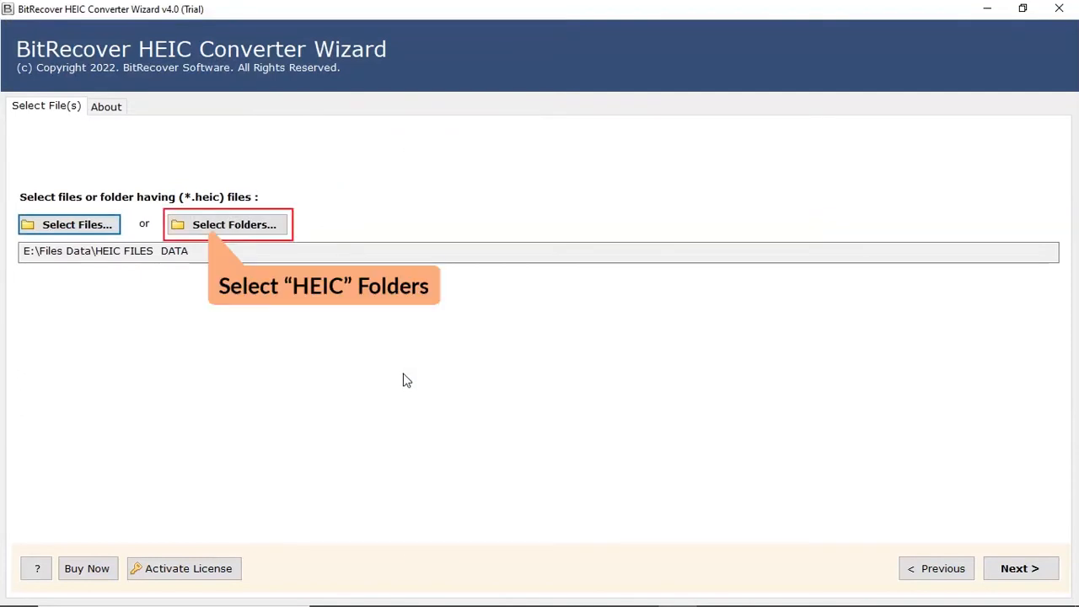
pyautogui.moveTo(225, 232)
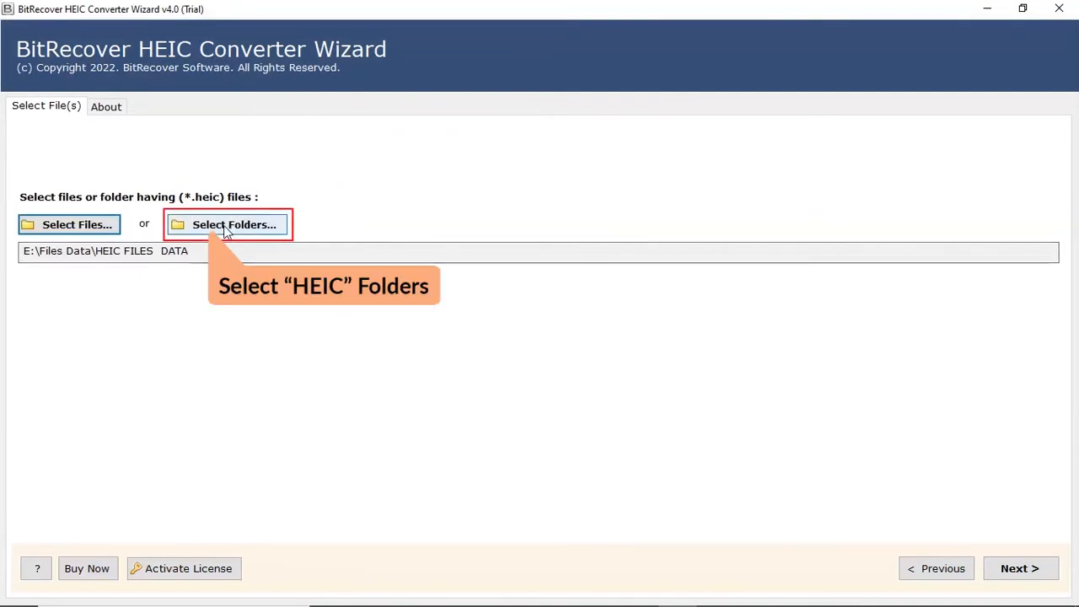
# Add the HEIC FILES folder as a source, listing image01–05, image21 and image22
pyautogui.click(234, 225)
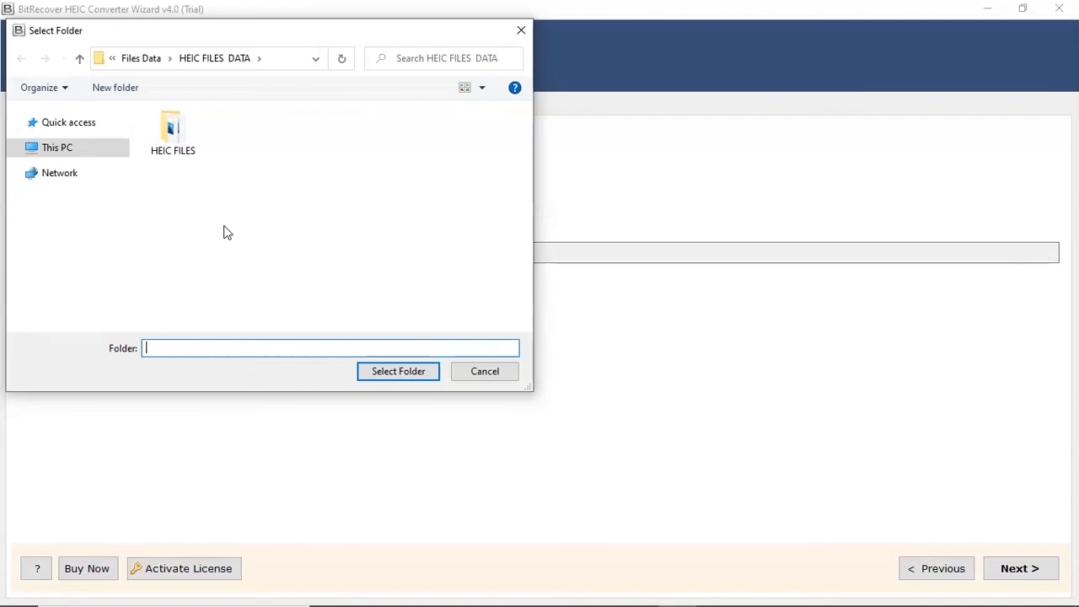
pyautogui.click(172, 131)
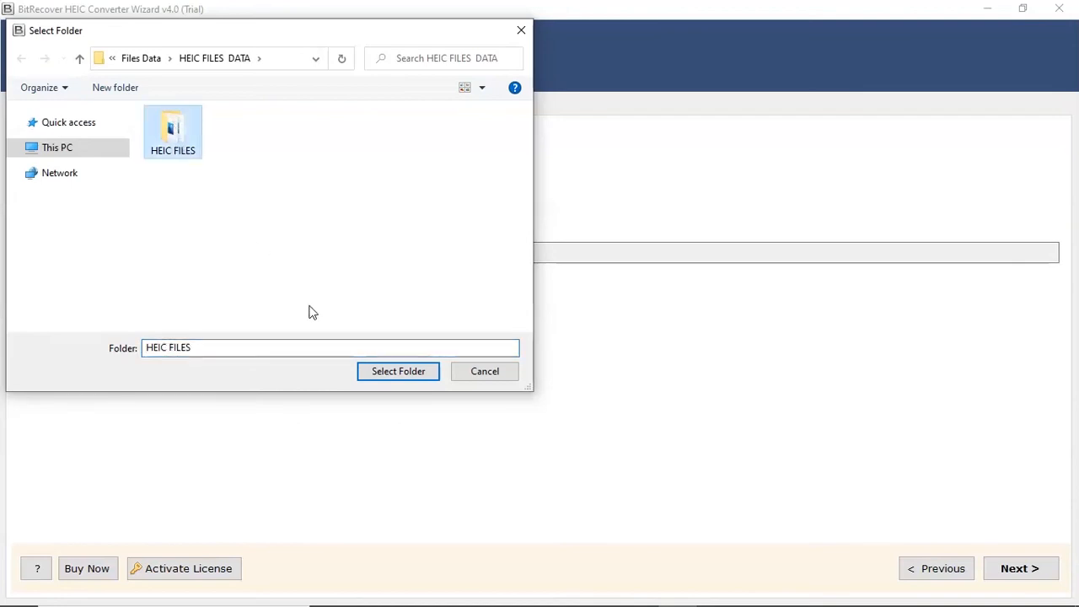
pyautogui.click(398, 371)
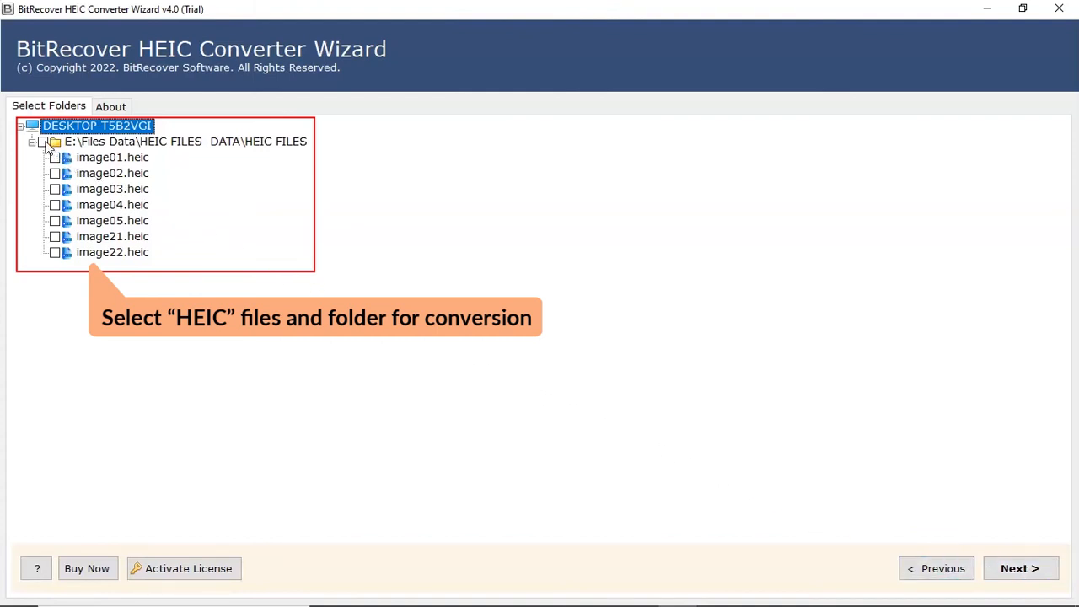
# Check all seven images in the HEIC FILES folder and advance to saving options
pyautogui.click(54, 141)
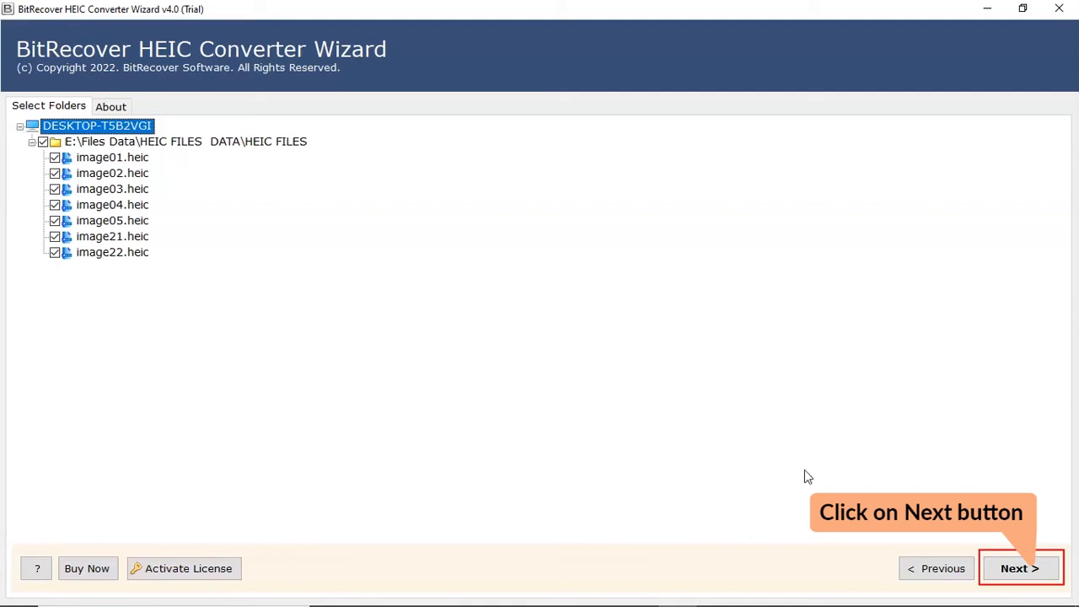
pyautogui.click(1020, 568)
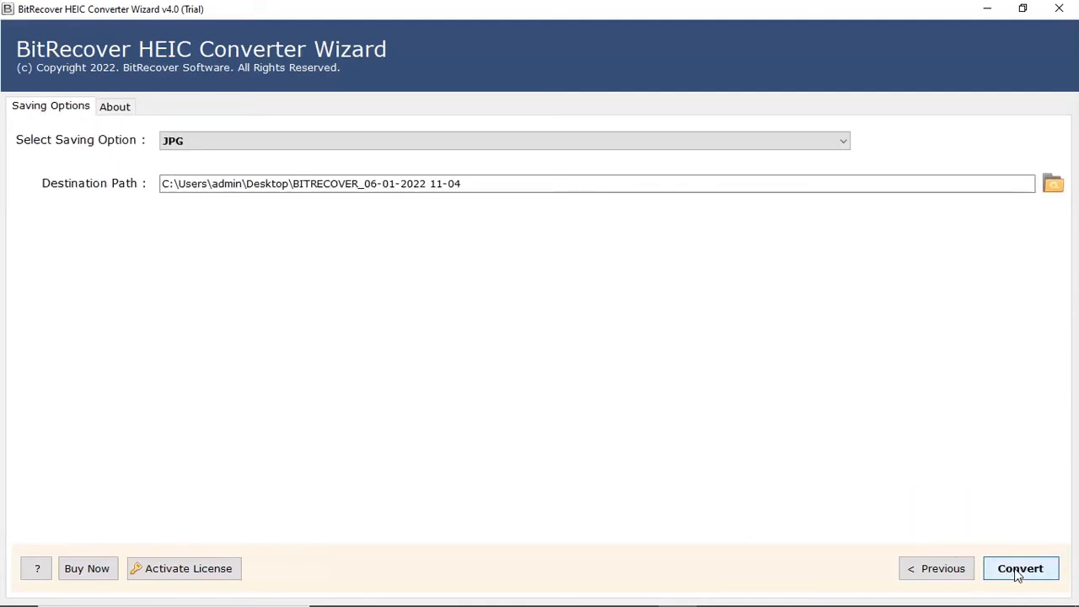
# Choose JPG as the saving format, keeping the Desktop BITRECOVER destination path
pyautogui.click(1018, 567)
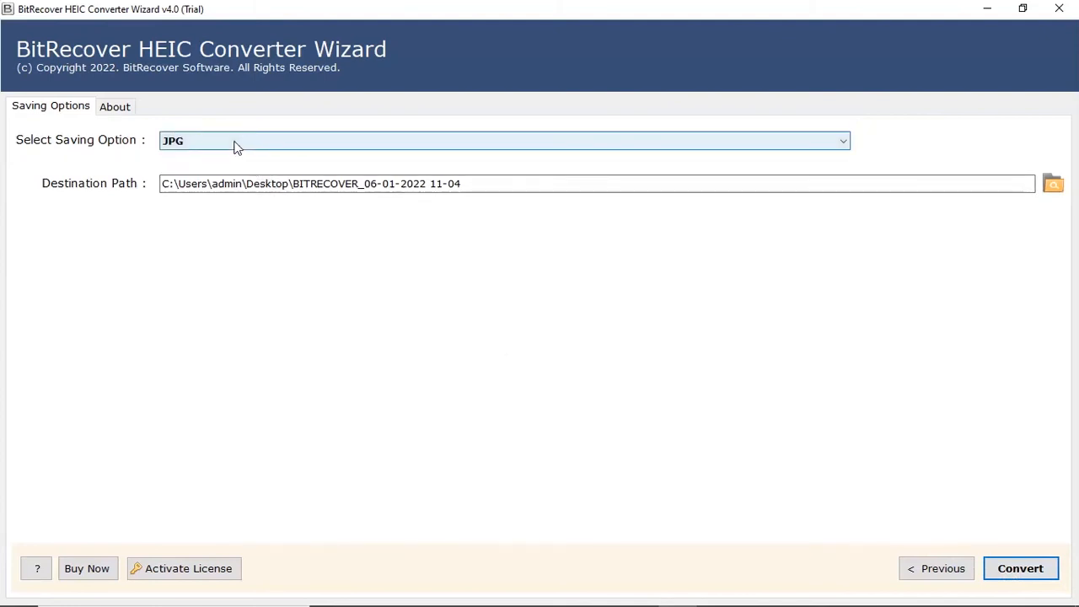
pyautogui.click(503, 141)
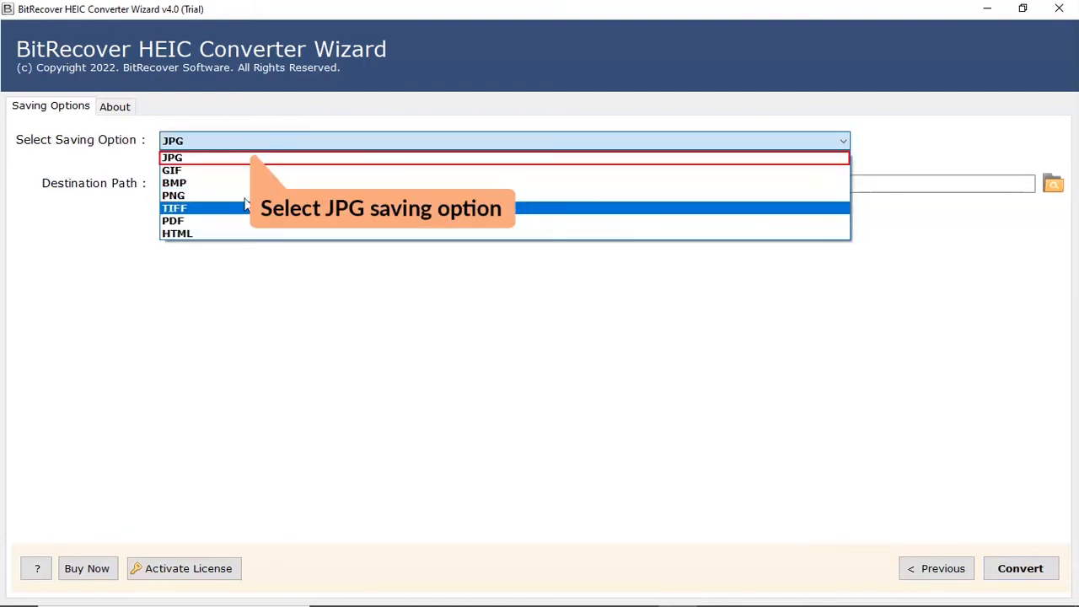
pyautogui.click(172, 156)
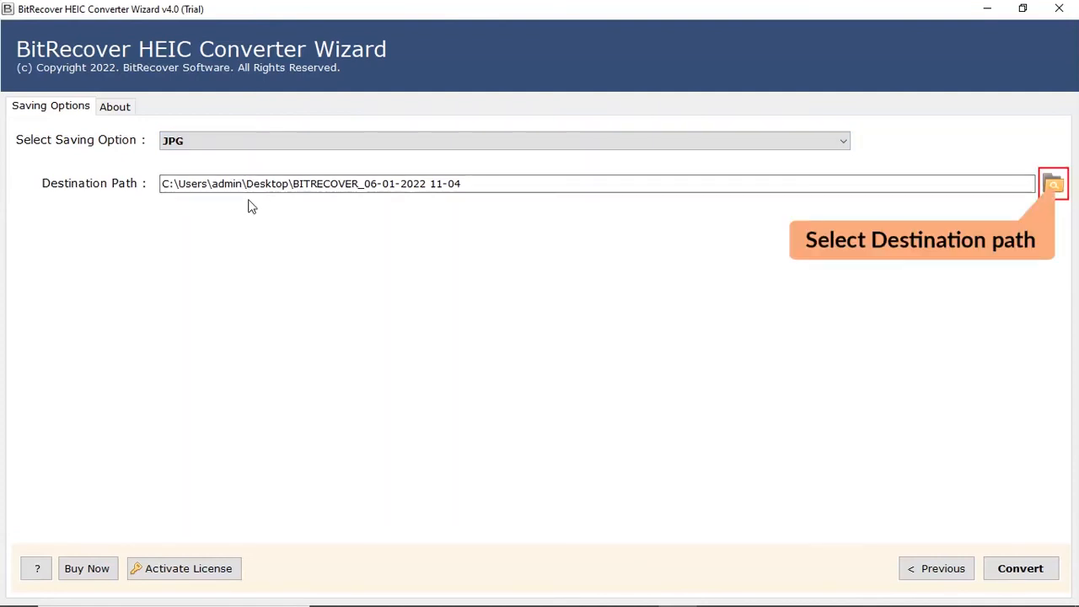
pyautogui.moveTo(966, 214)
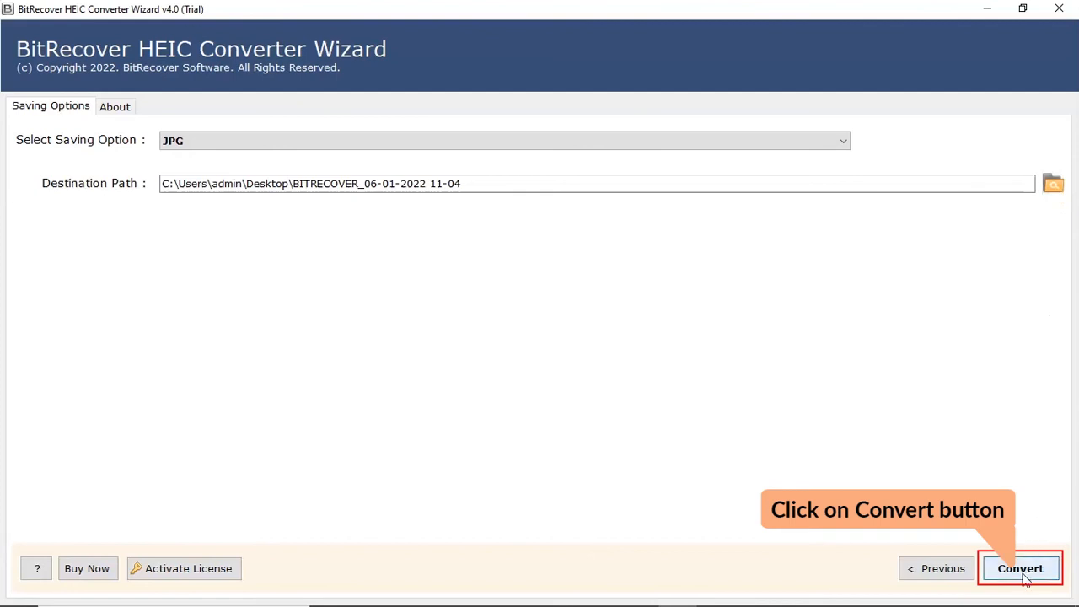
# Convert the images to JPG and acknowledge the completion and trial-limit notices
pyautogui.click(1020, 568)
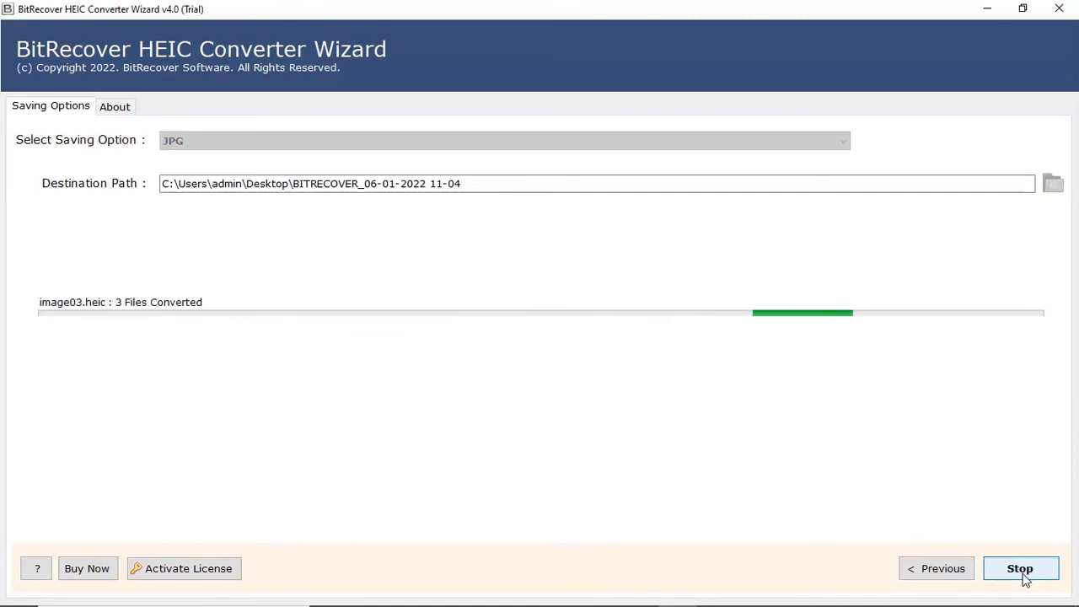
pyautogui.click(1019, 568)
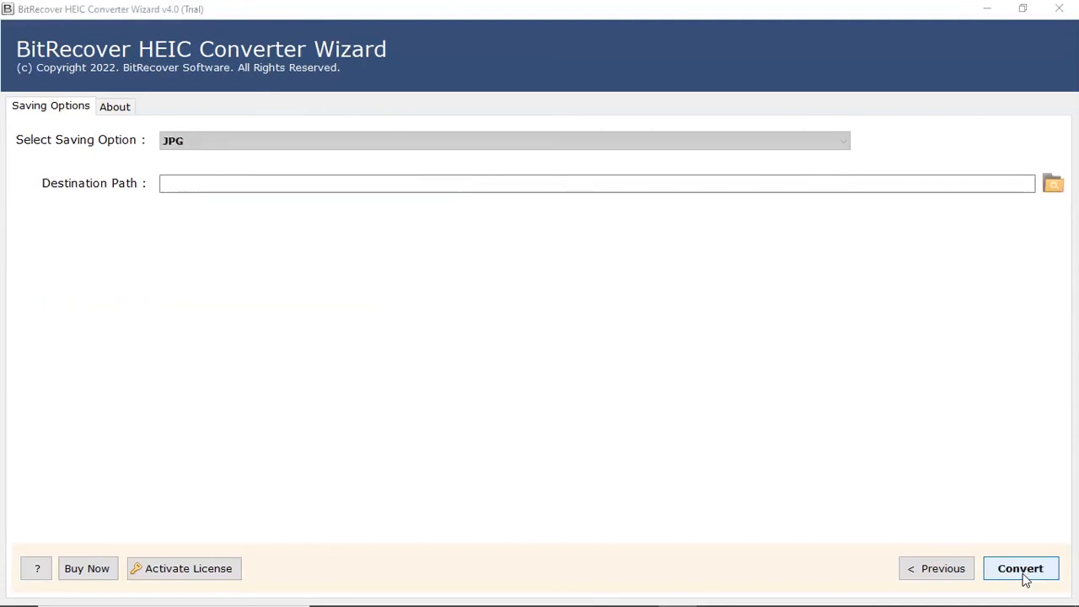
pyautogui.click(1020, 568)
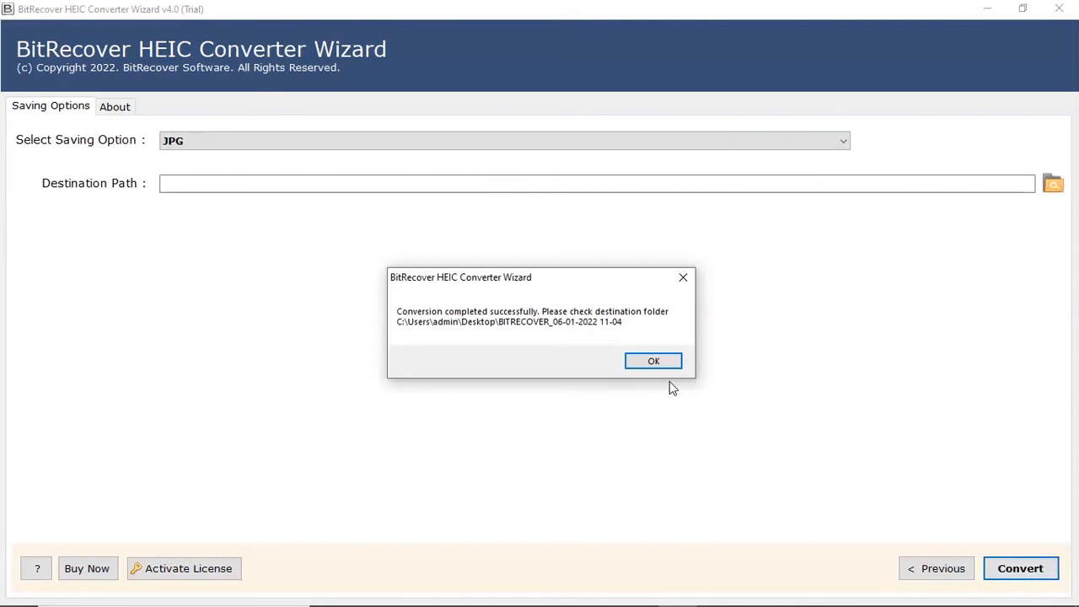
pyautogui.click(654, 361)
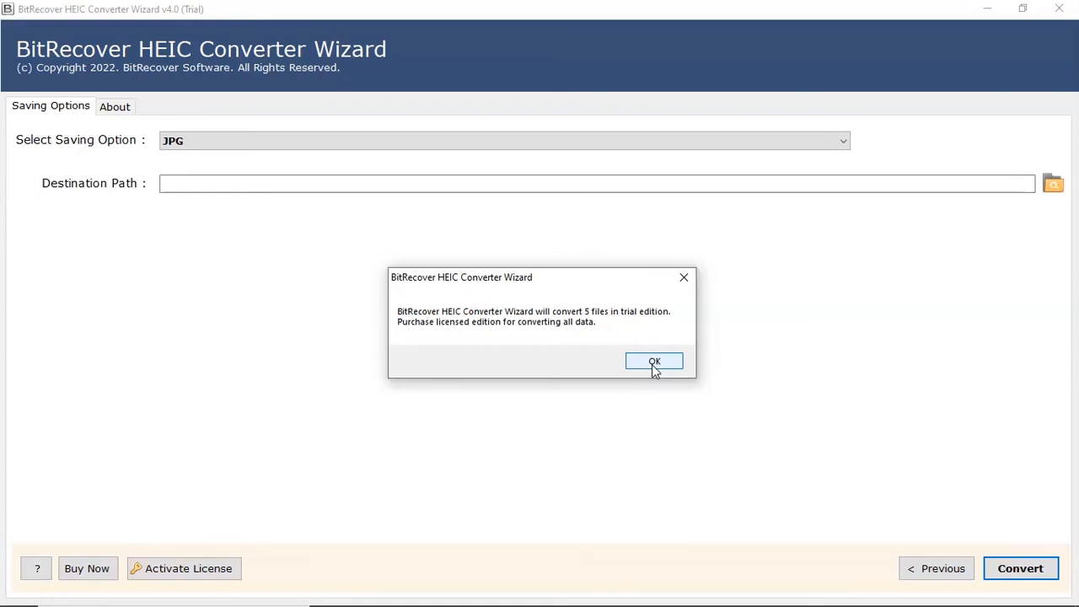
pyautogui.click(654, 361)
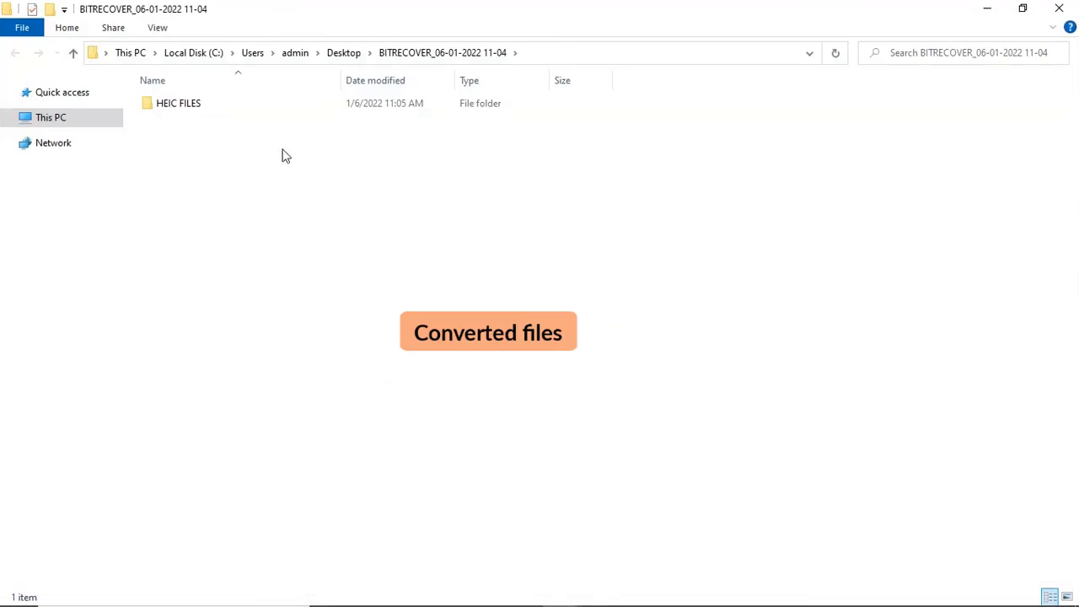
# Open the converted HEIC FILES output folder and bring up Photoshop's Open dialog
pyautogui.doubleClick(178, 102)
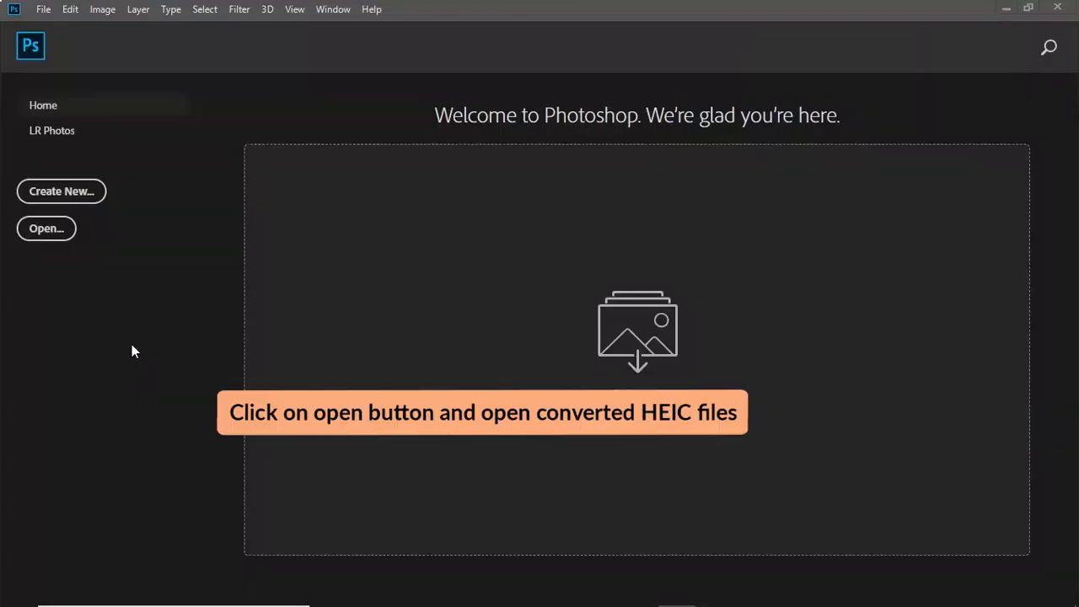
pyautogui.click(47, 227)
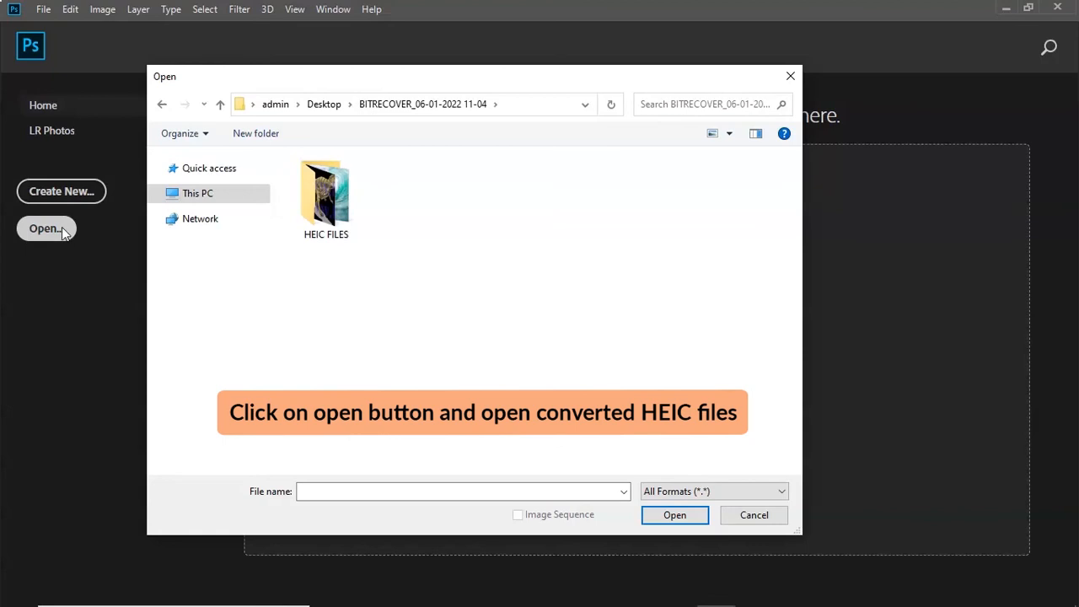